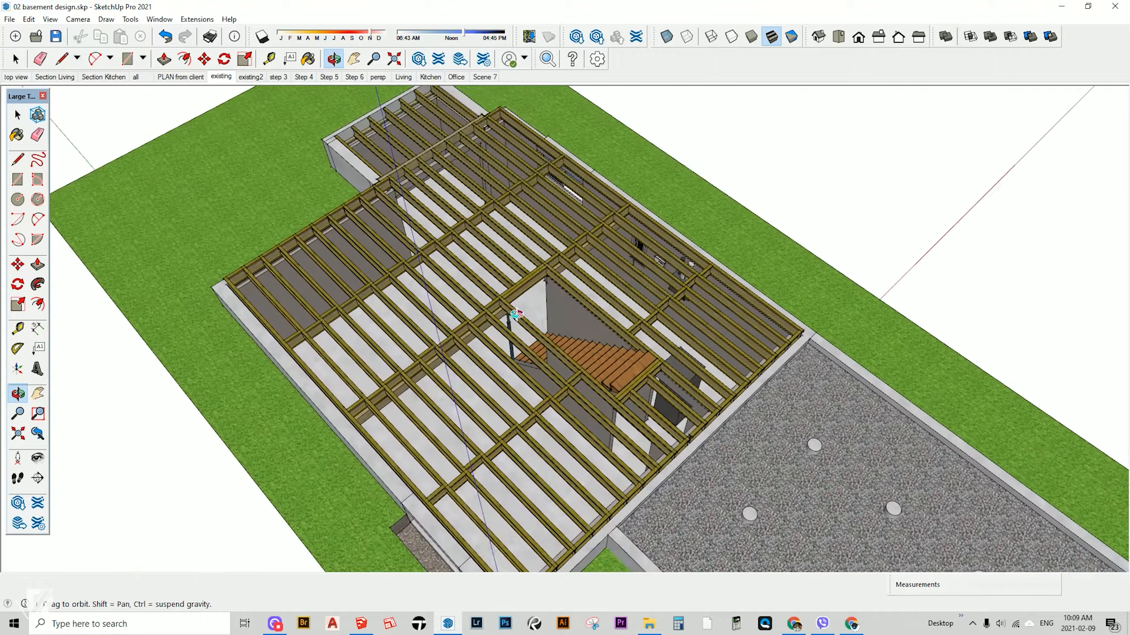
Switch to the 'PLAN from client' scene showing the client's basement floor plan
{"action": "left_click", "coordinate": [250, 77]}
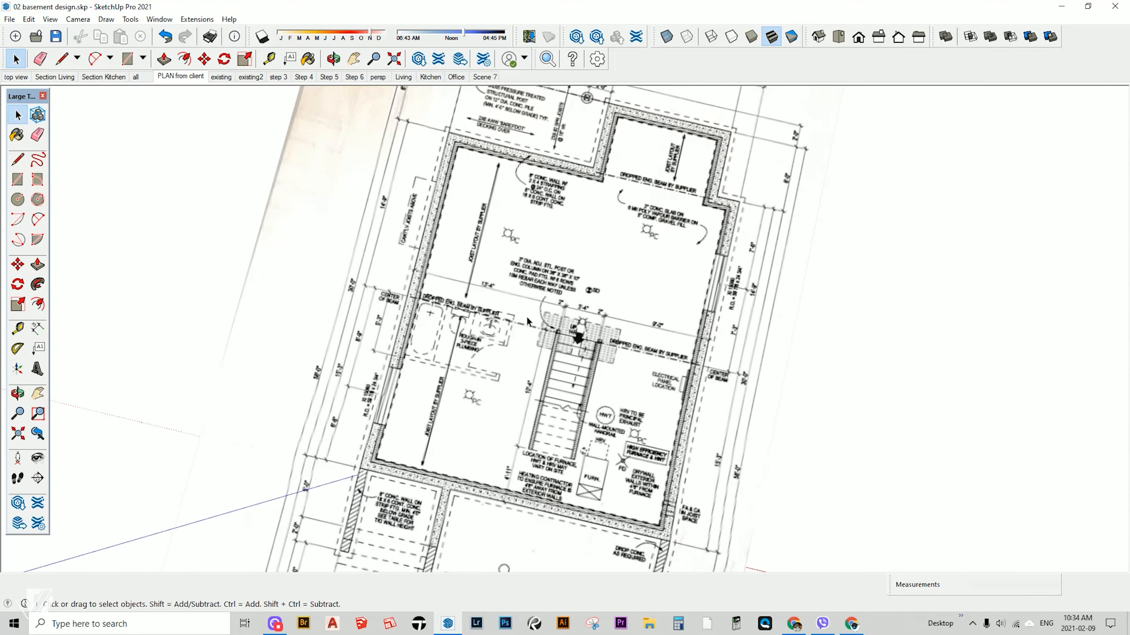
{"action": "mouse_move", "coordinate": [683, 366]}
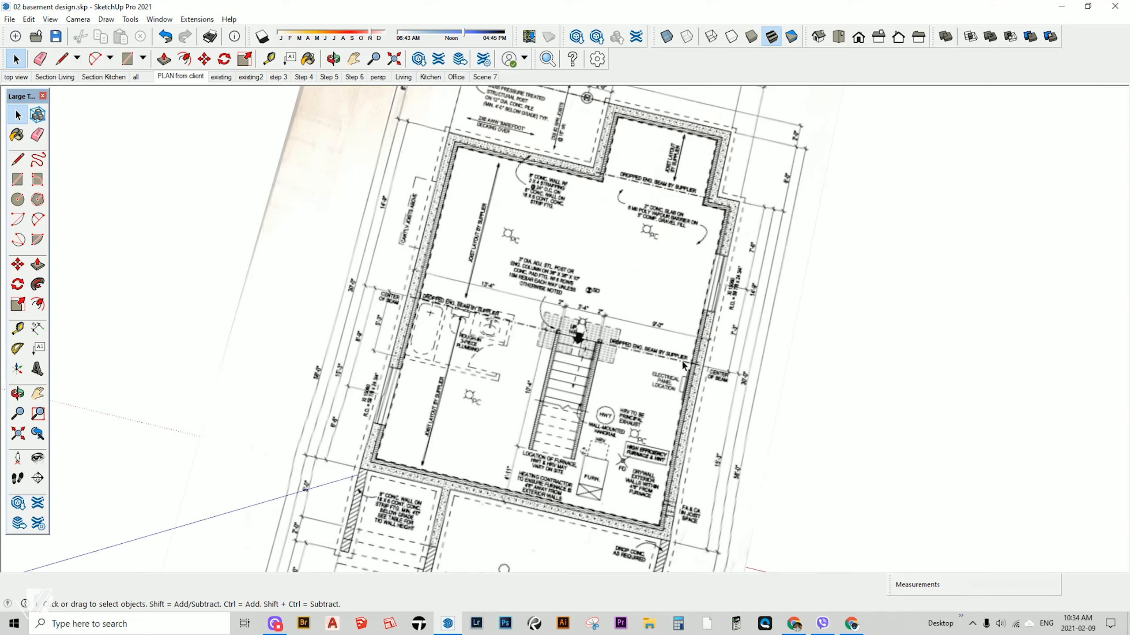
{"action": "mouse_move", "coordinate": [721, 141]}
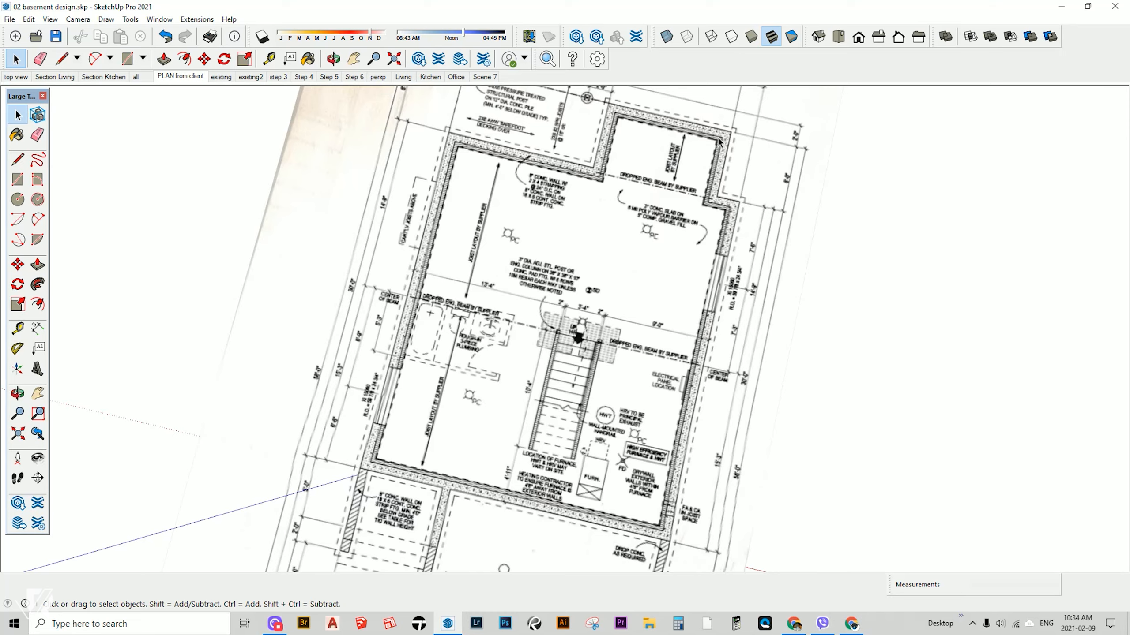
{"action": "mouse_move", "coordinate": [615, 150]}
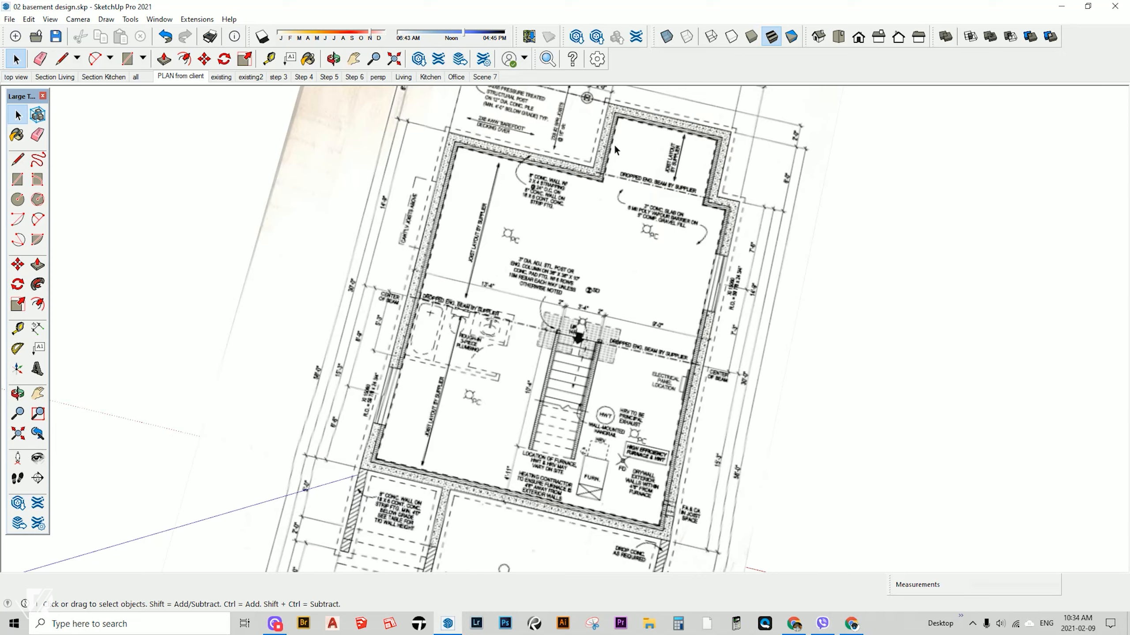
{"action": "mouse_move", "coordinate": [425, 311]}
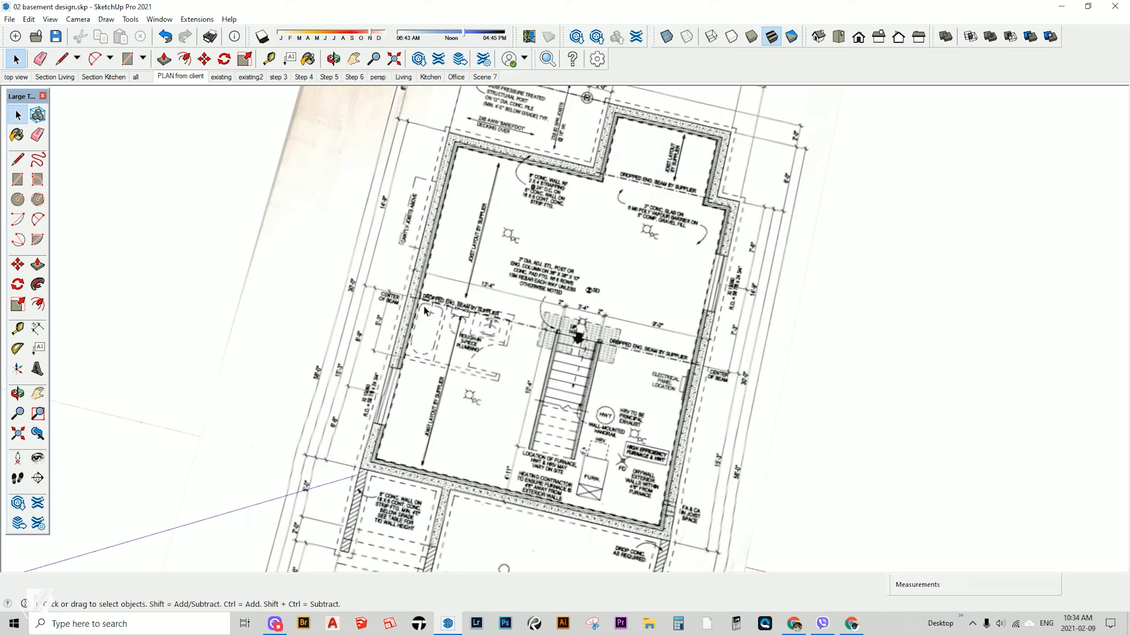
{"action": "mouse_move", "coordinate": [506, 313]}
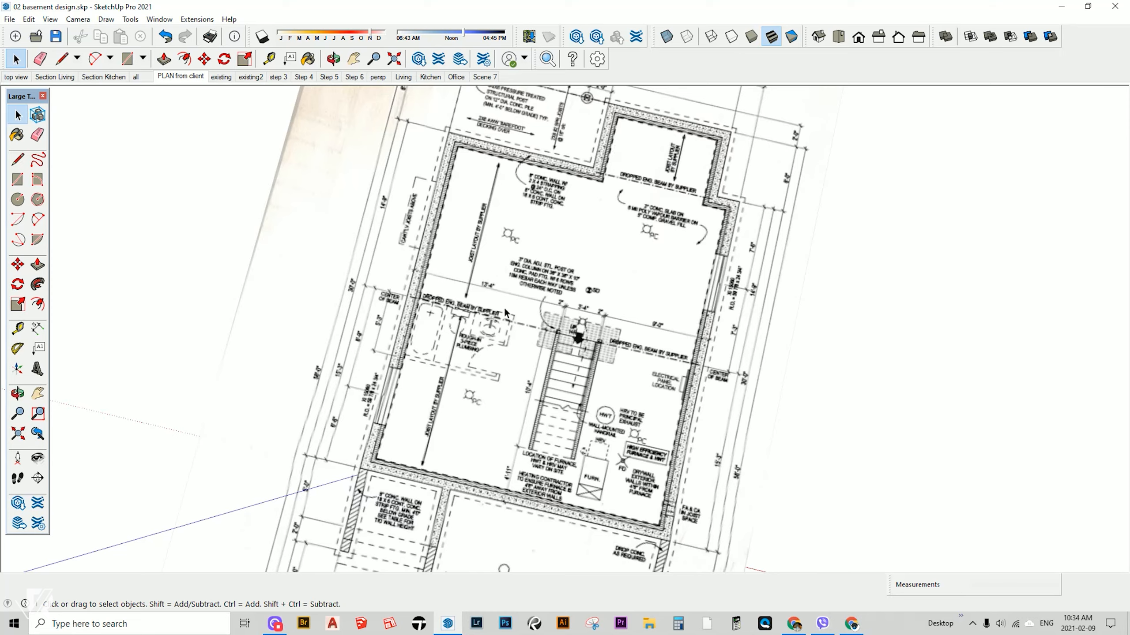
{"action": "mouse_move", "coordinate": [465, 292]}
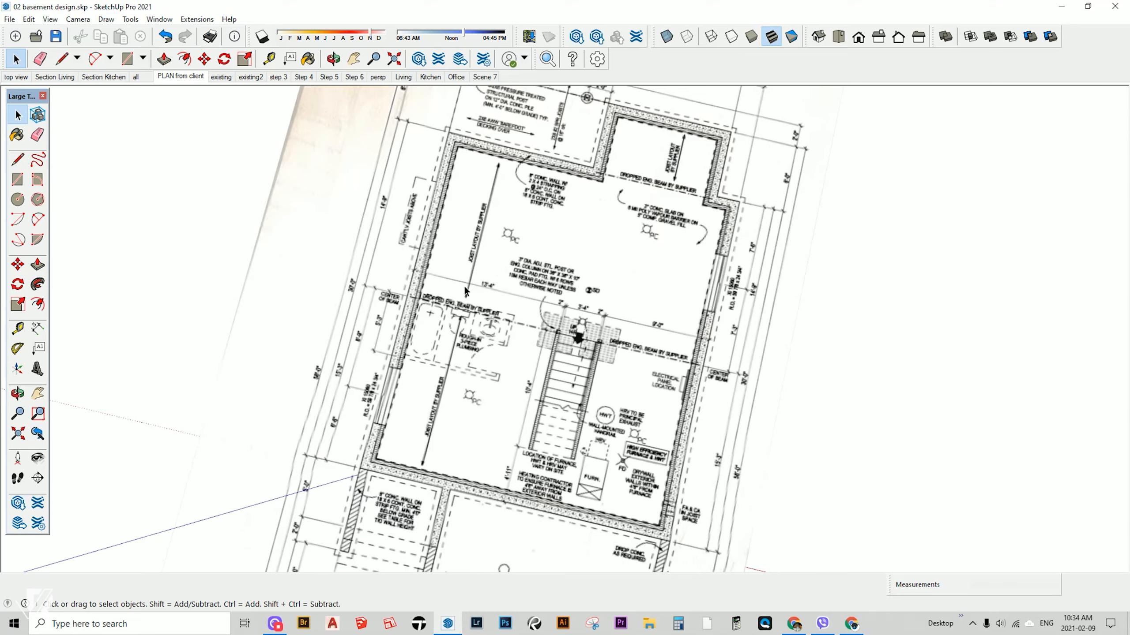
{"action": "mouse_move", "coordinate": [517, 230]}
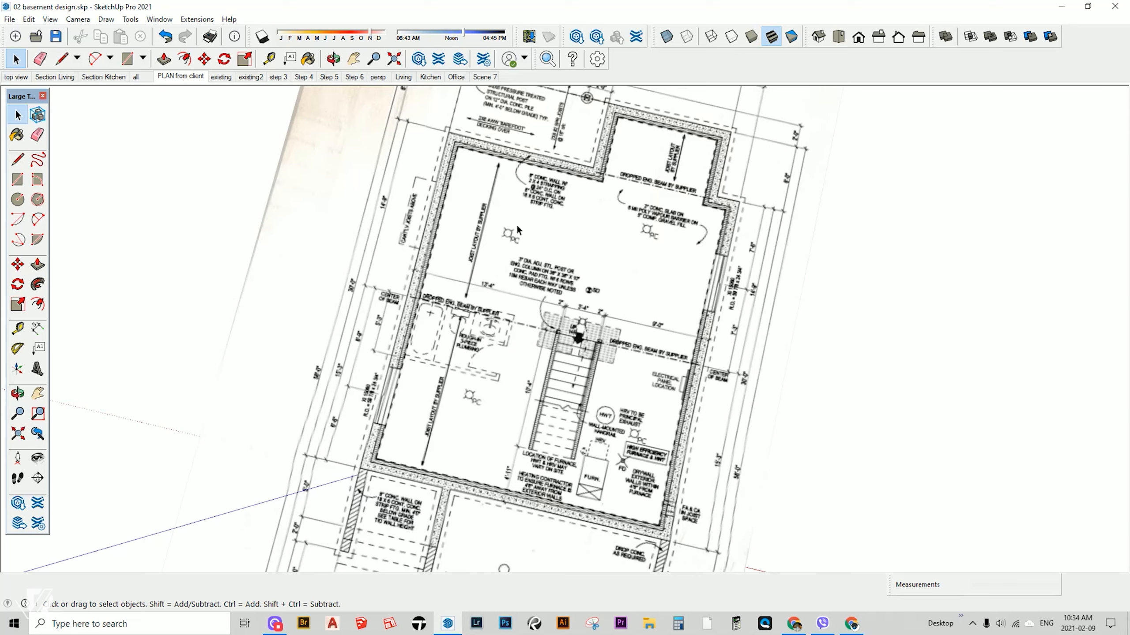
{"action": "mouse_move", "coordinate": [691, 136]}
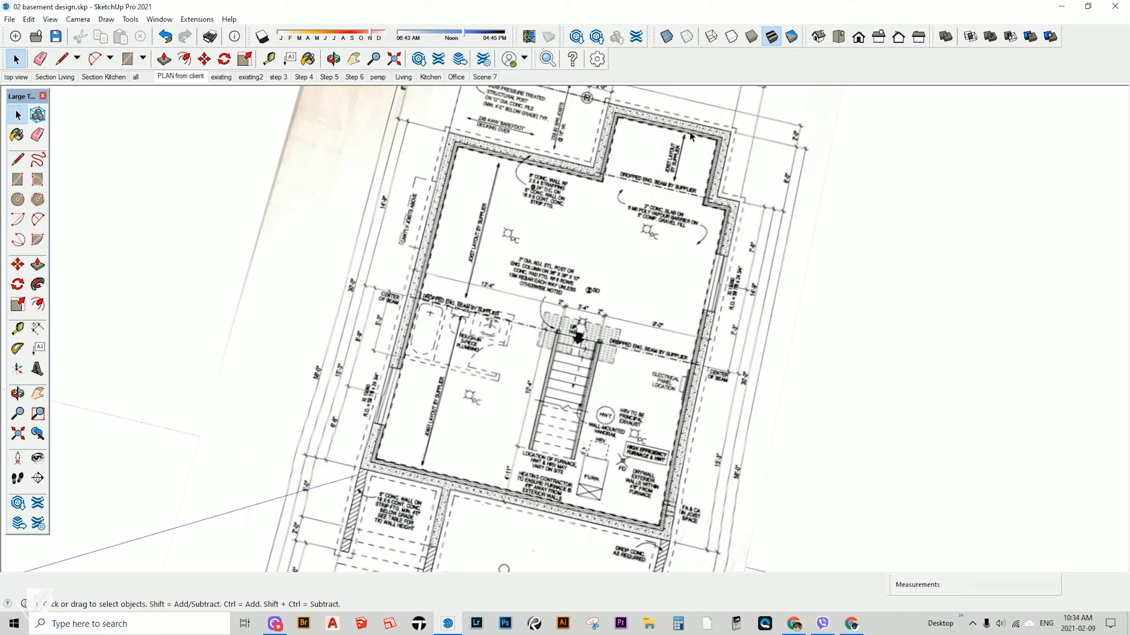
{"action": "mouse_move", "coordinate": [673, 221]}
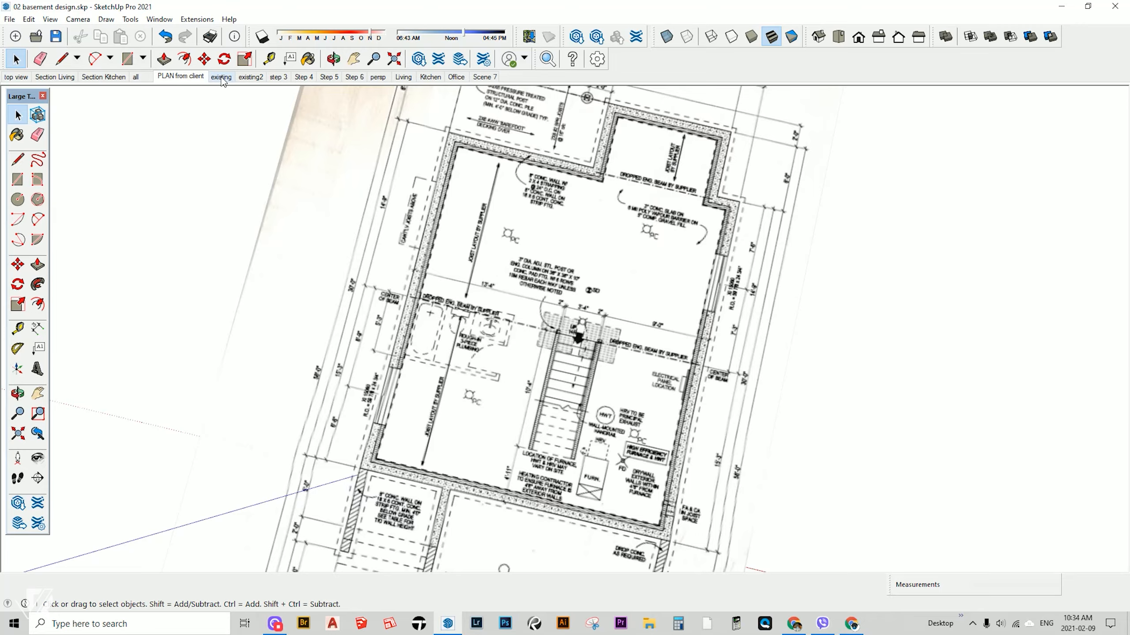
Step through the 'existing' and 'existing2' scenes to show walls, stairs and beams
{"action": "left_click", "coordinate": [221, 78]}
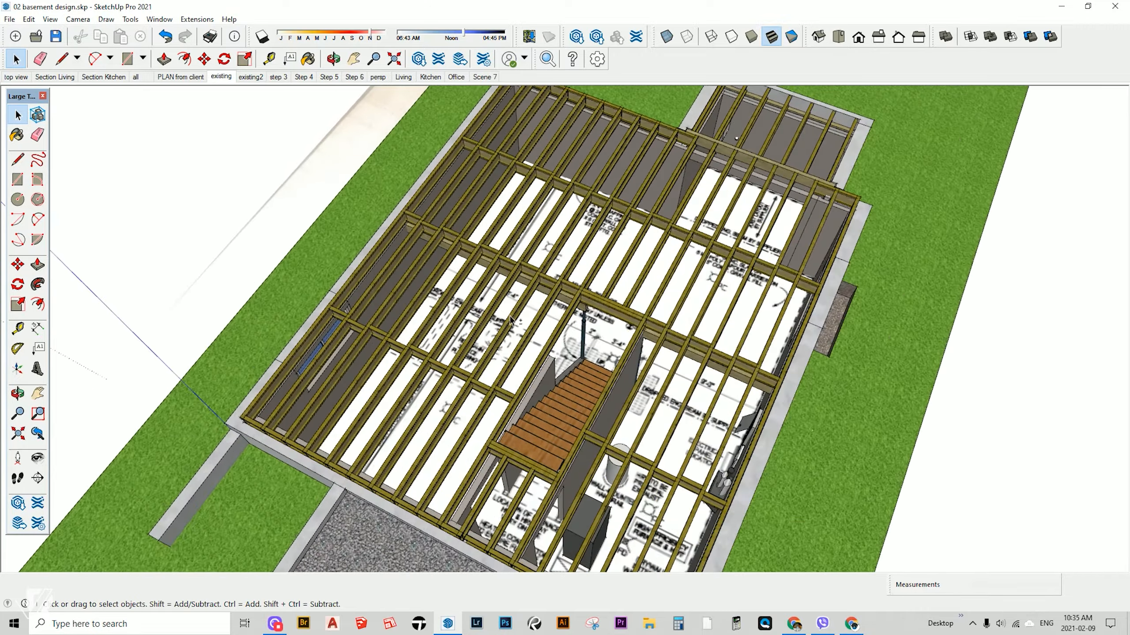
{"action": "left_click", "coordinate": [251, 78]}
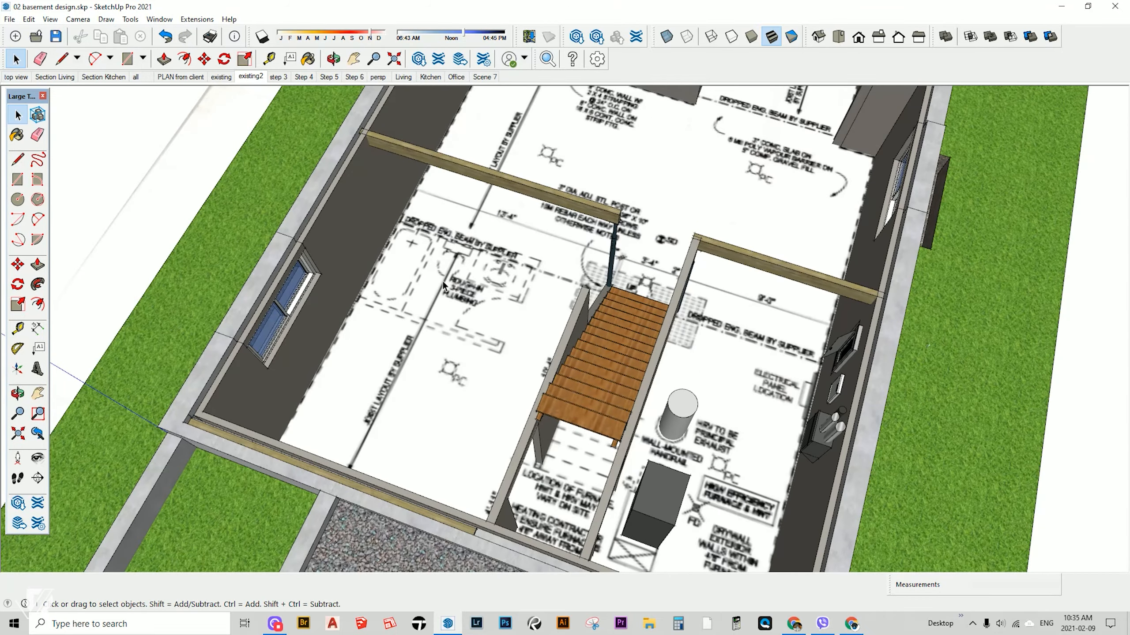
Step through the 'step 3' and 'Step 4' scenes showing partition walls and bathroom
{"action": "left_click", "coordinate": [278, 77]}
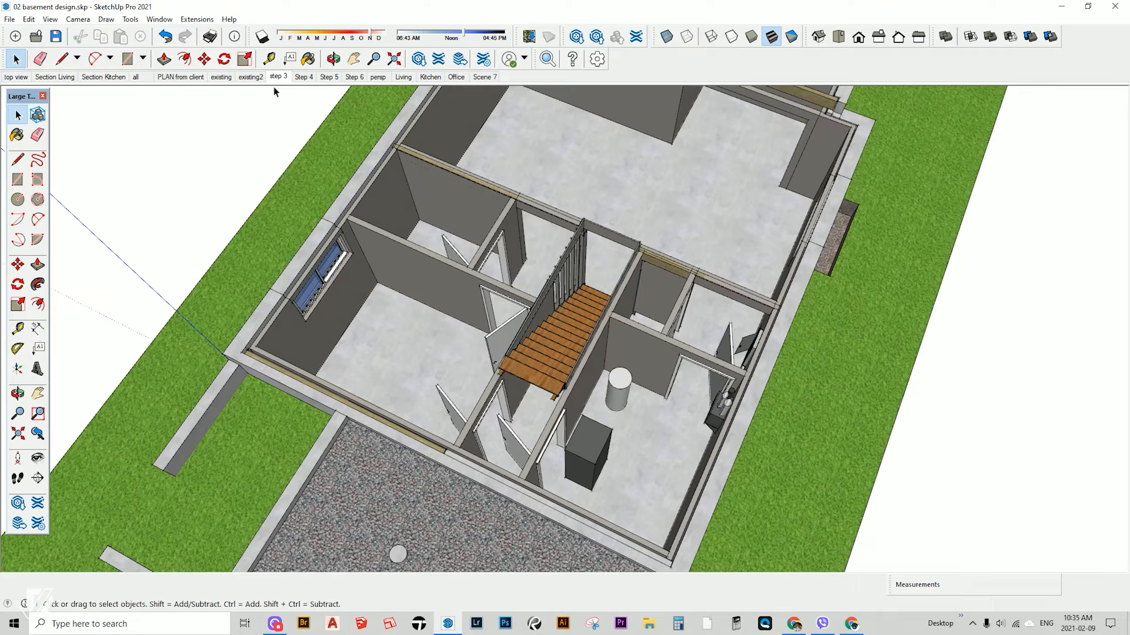
{"action": "left_click", "coordinate": [303, 77]}
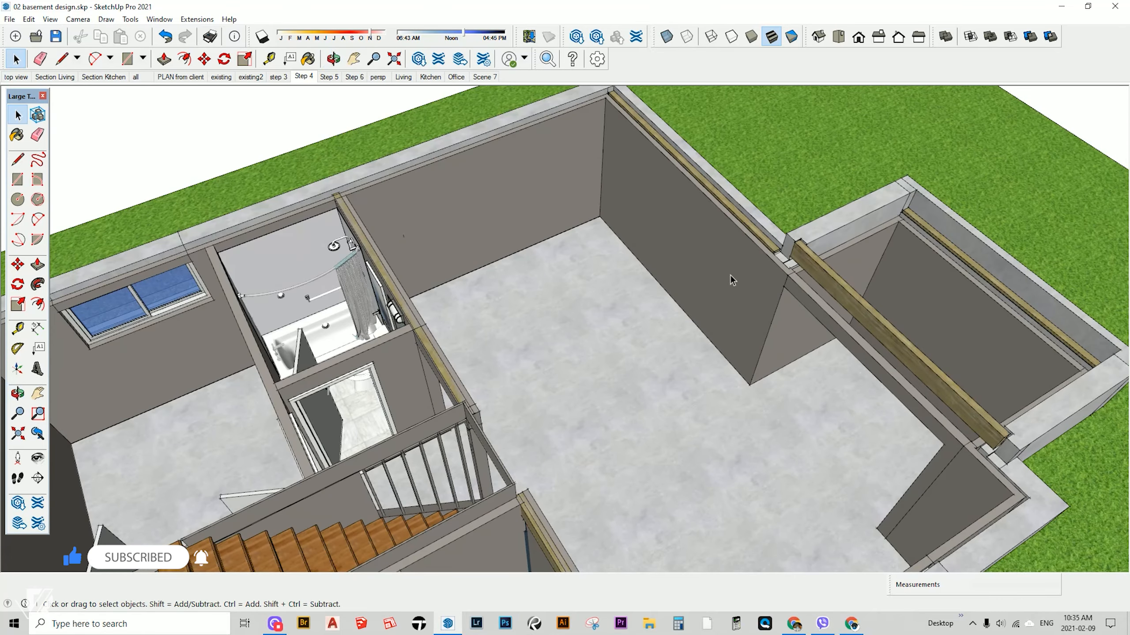
{"action": "mouse_move", "coordinate": [741, 293]}
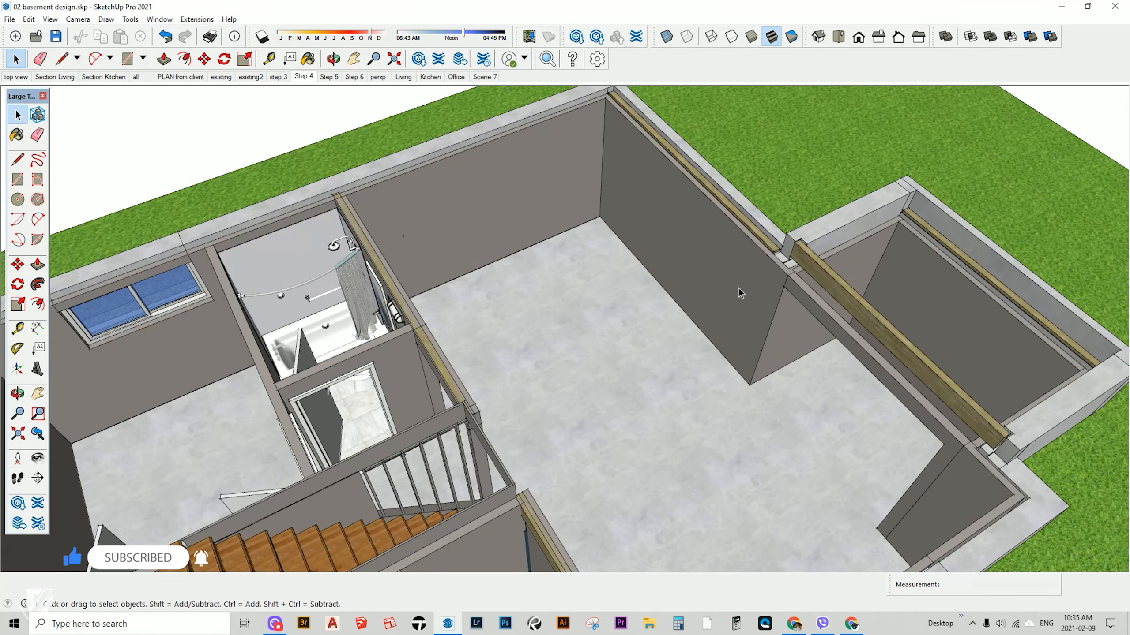
{"action": "mouse_move", "coordinate": [558, 417]}
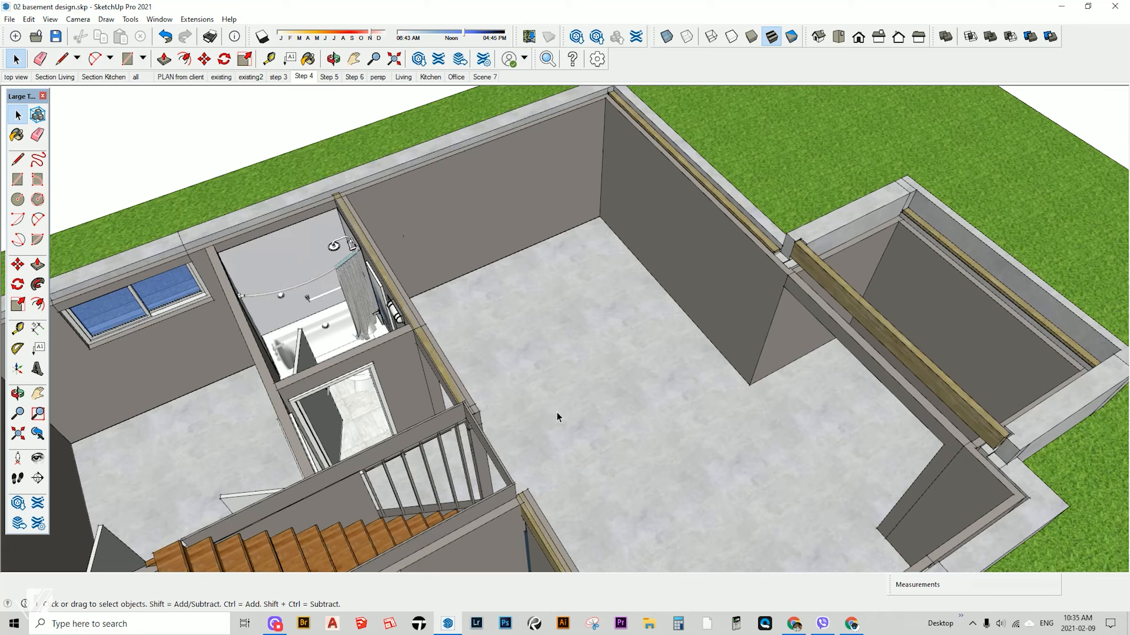
{"action": "mouse_move", "coordinate": [328, 77]}
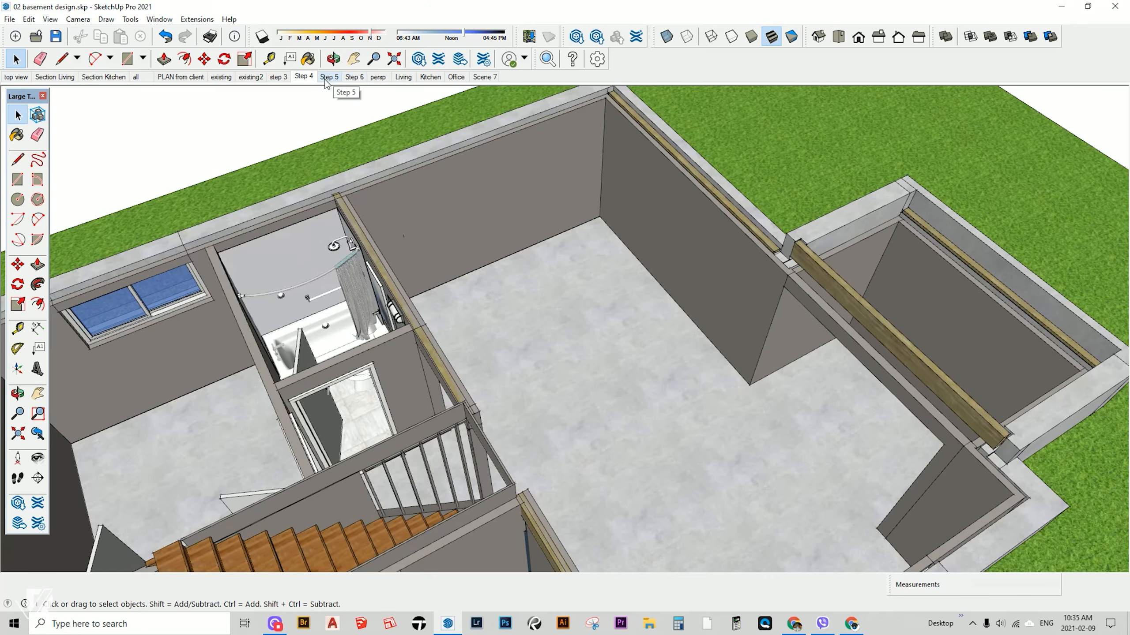
Switch to the 'Step 5' scene with kitchen island, wood flooring and bathroom fixtures
{"action": "left_click", "coordinate": [329, 77]}
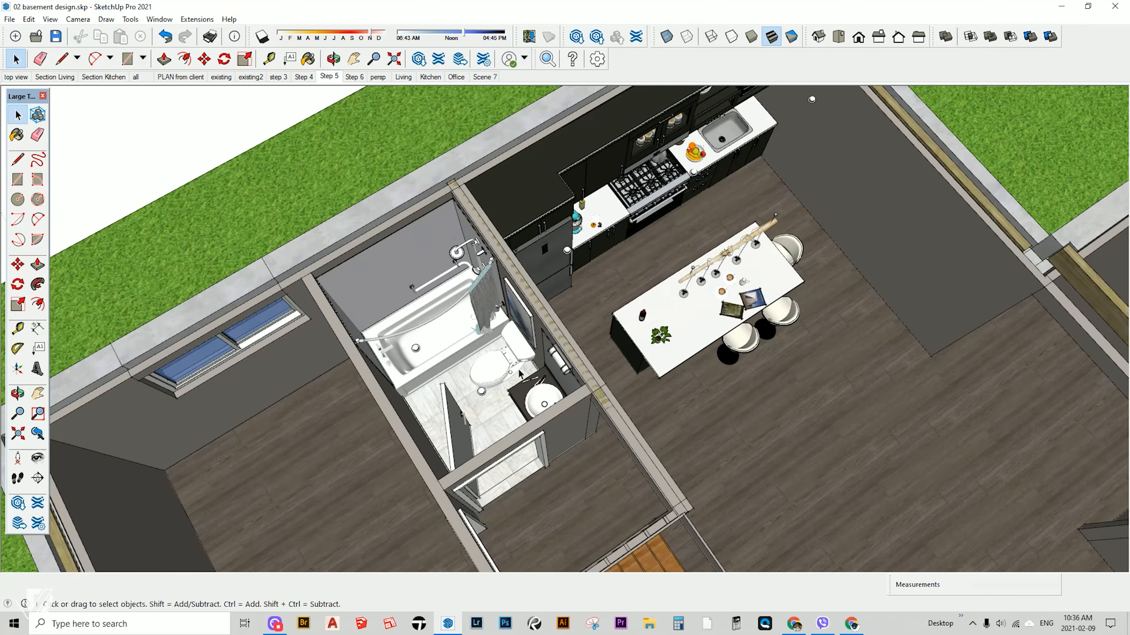
{"action": "mouse_move", "coordinate": [462, 325]}
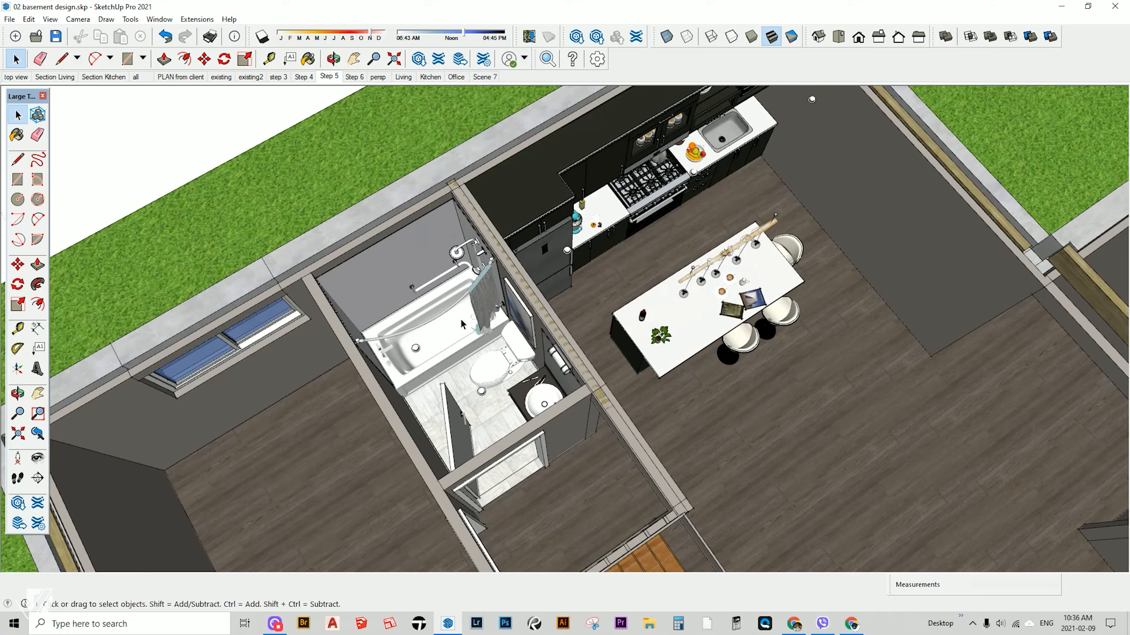
{"action": "mouse_move", "coordinate": [481, 299]}
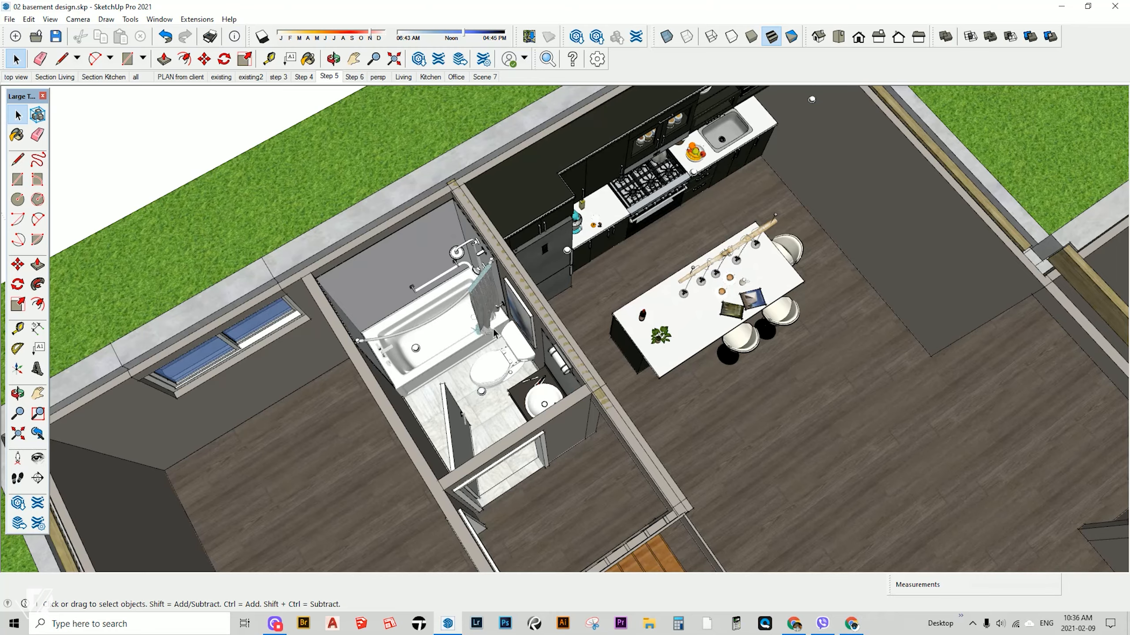
{"action": "mouse_move", "coordinate": [520, 317]}
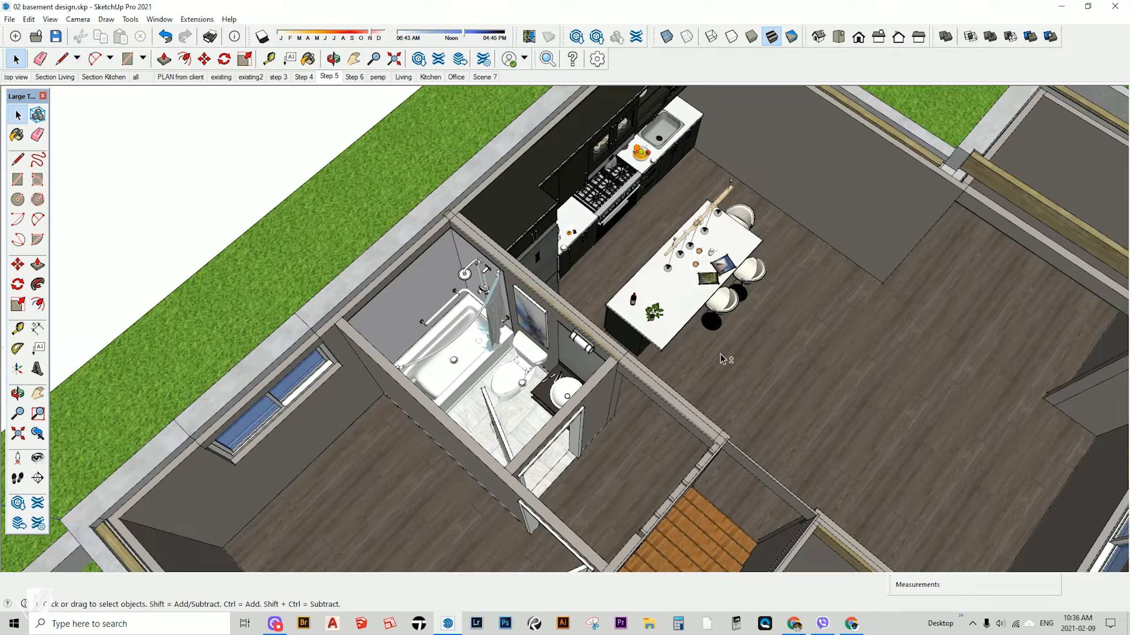
Show the 'Step 6' office scene, then the 'persp' overview of the whole basement
{"action": "left_click", "coordinate": [354, 77]}
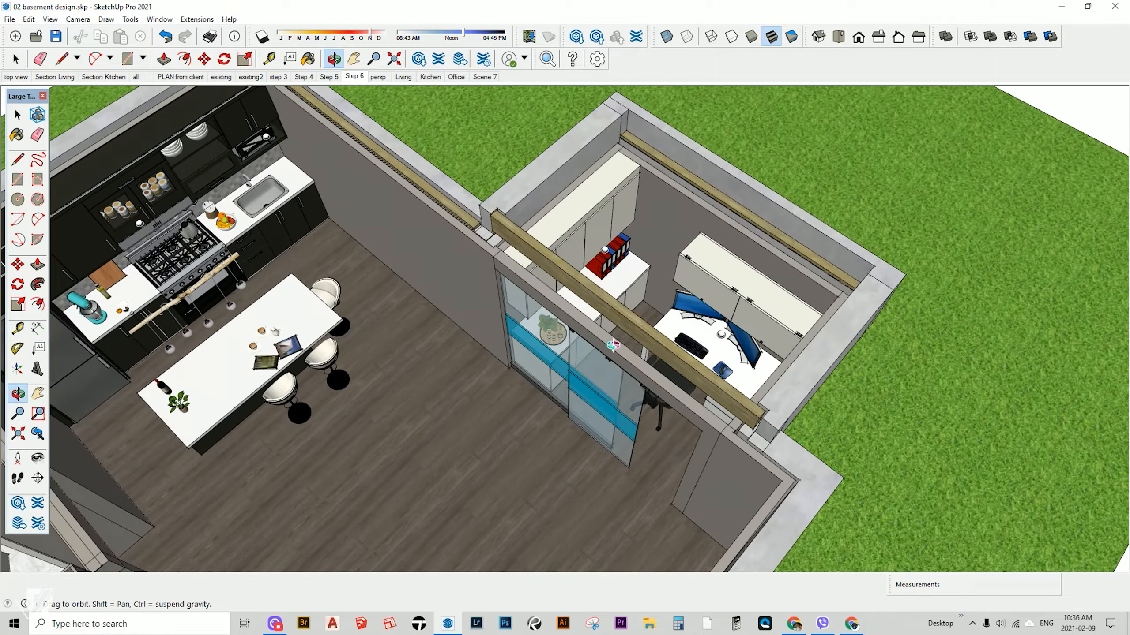
{"action": "left_click", "coordinate": [376, 77]}
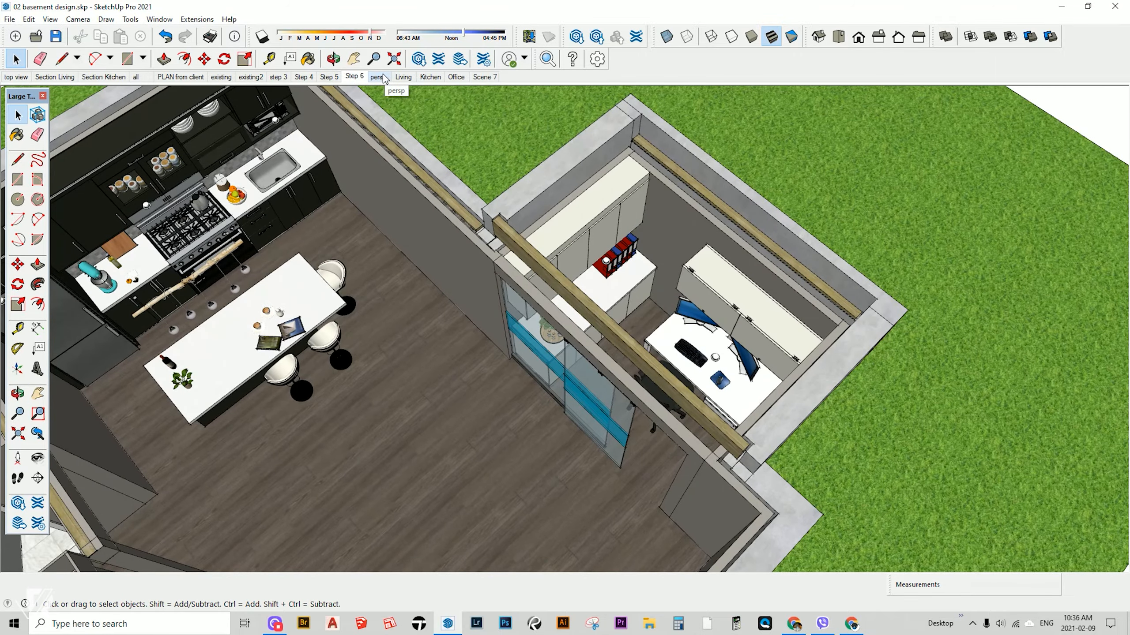
{"action": "left_click", "coordinate": [377, 77]}
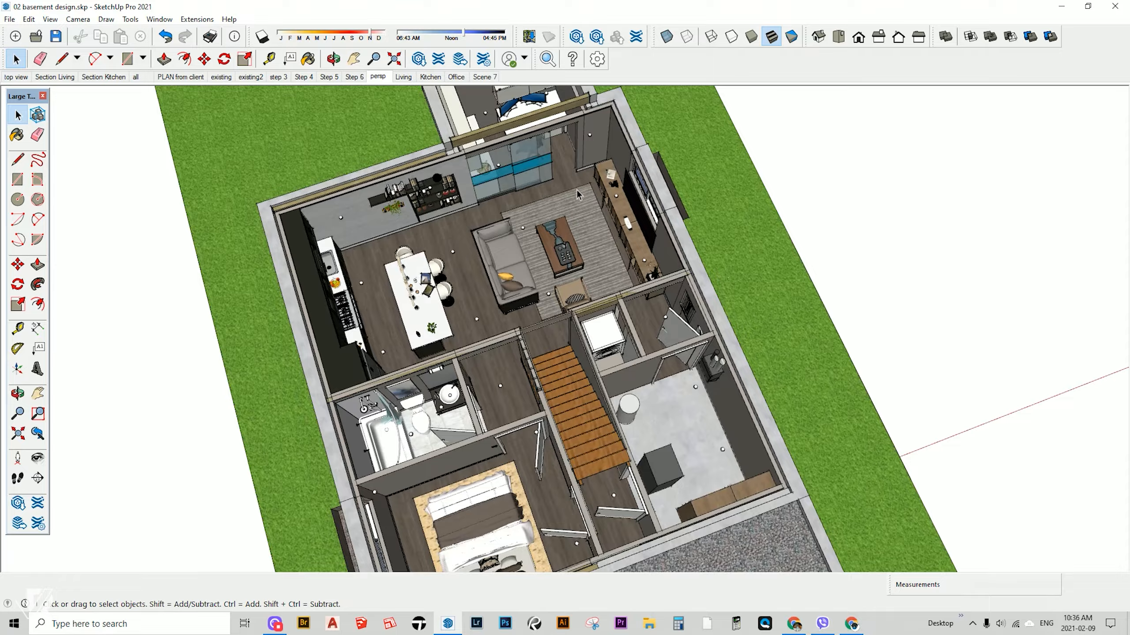